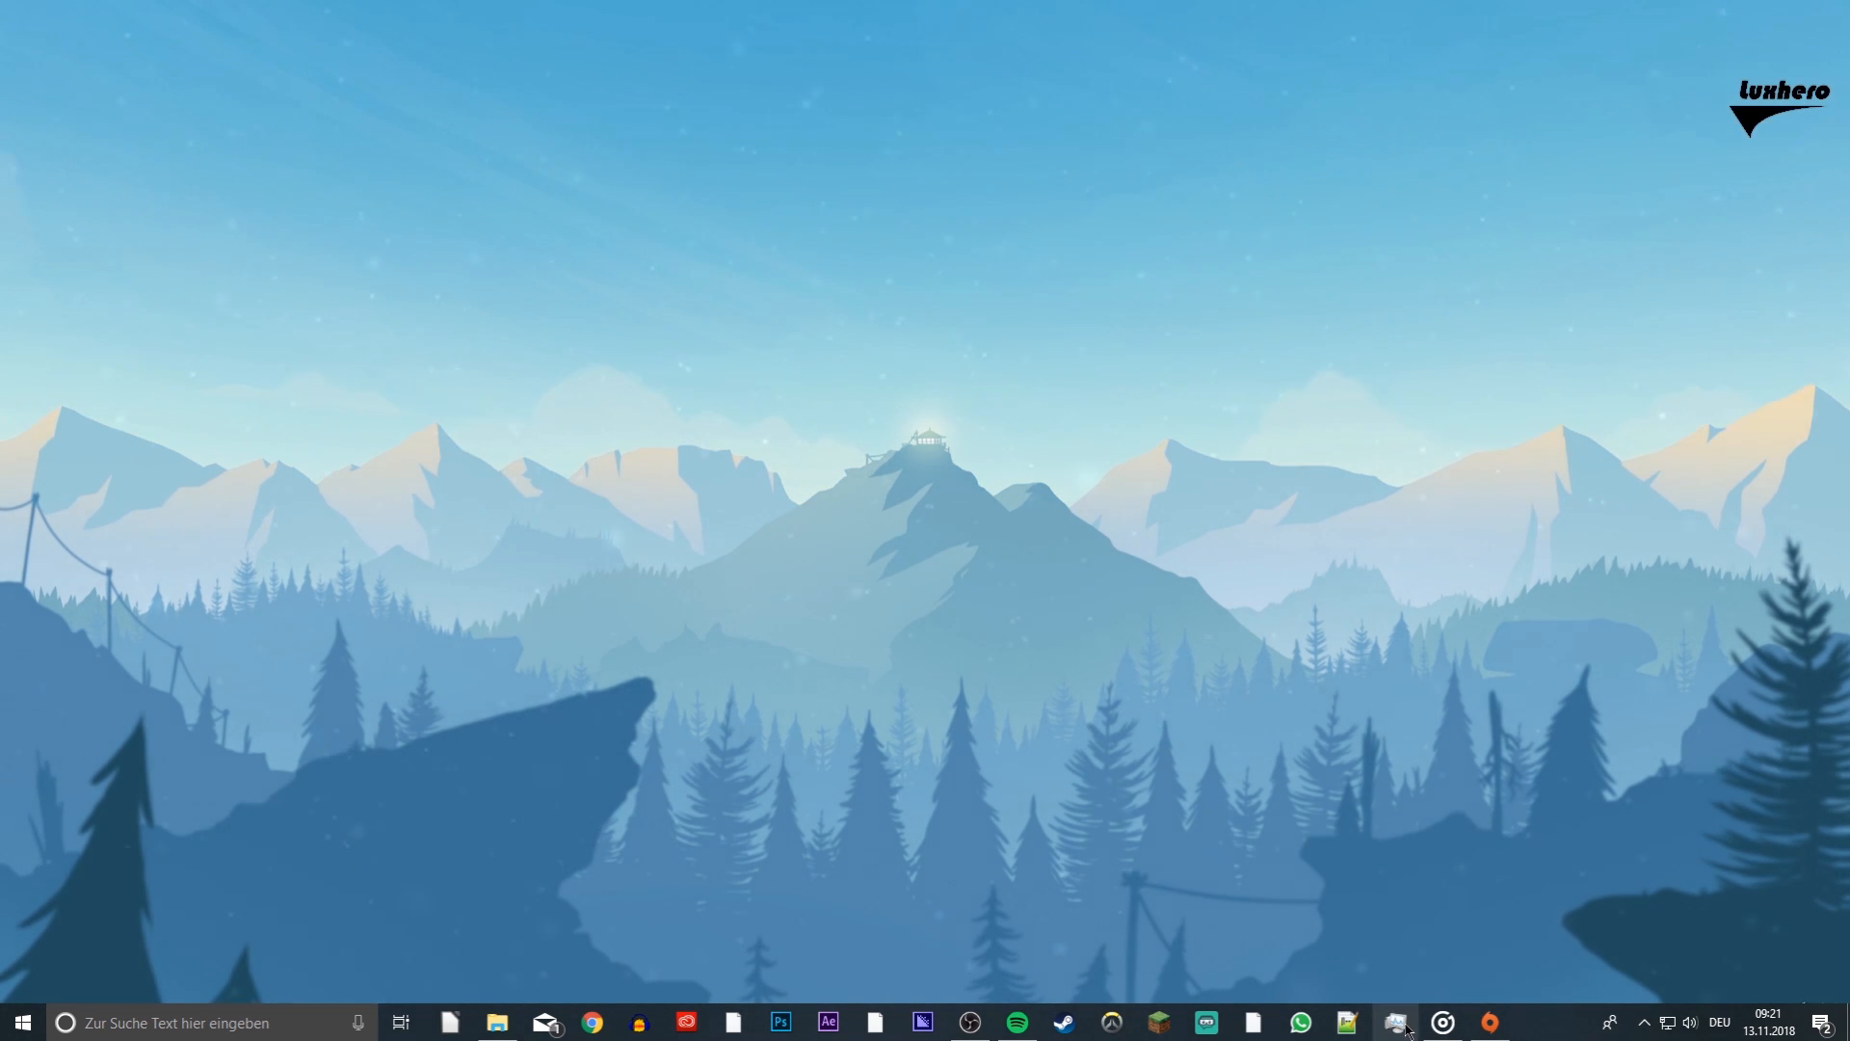
# Launch Task Manager, go to the Leistung overview and start Ressourcenmonitor from there.
pyautogui.click(1394, 1022)
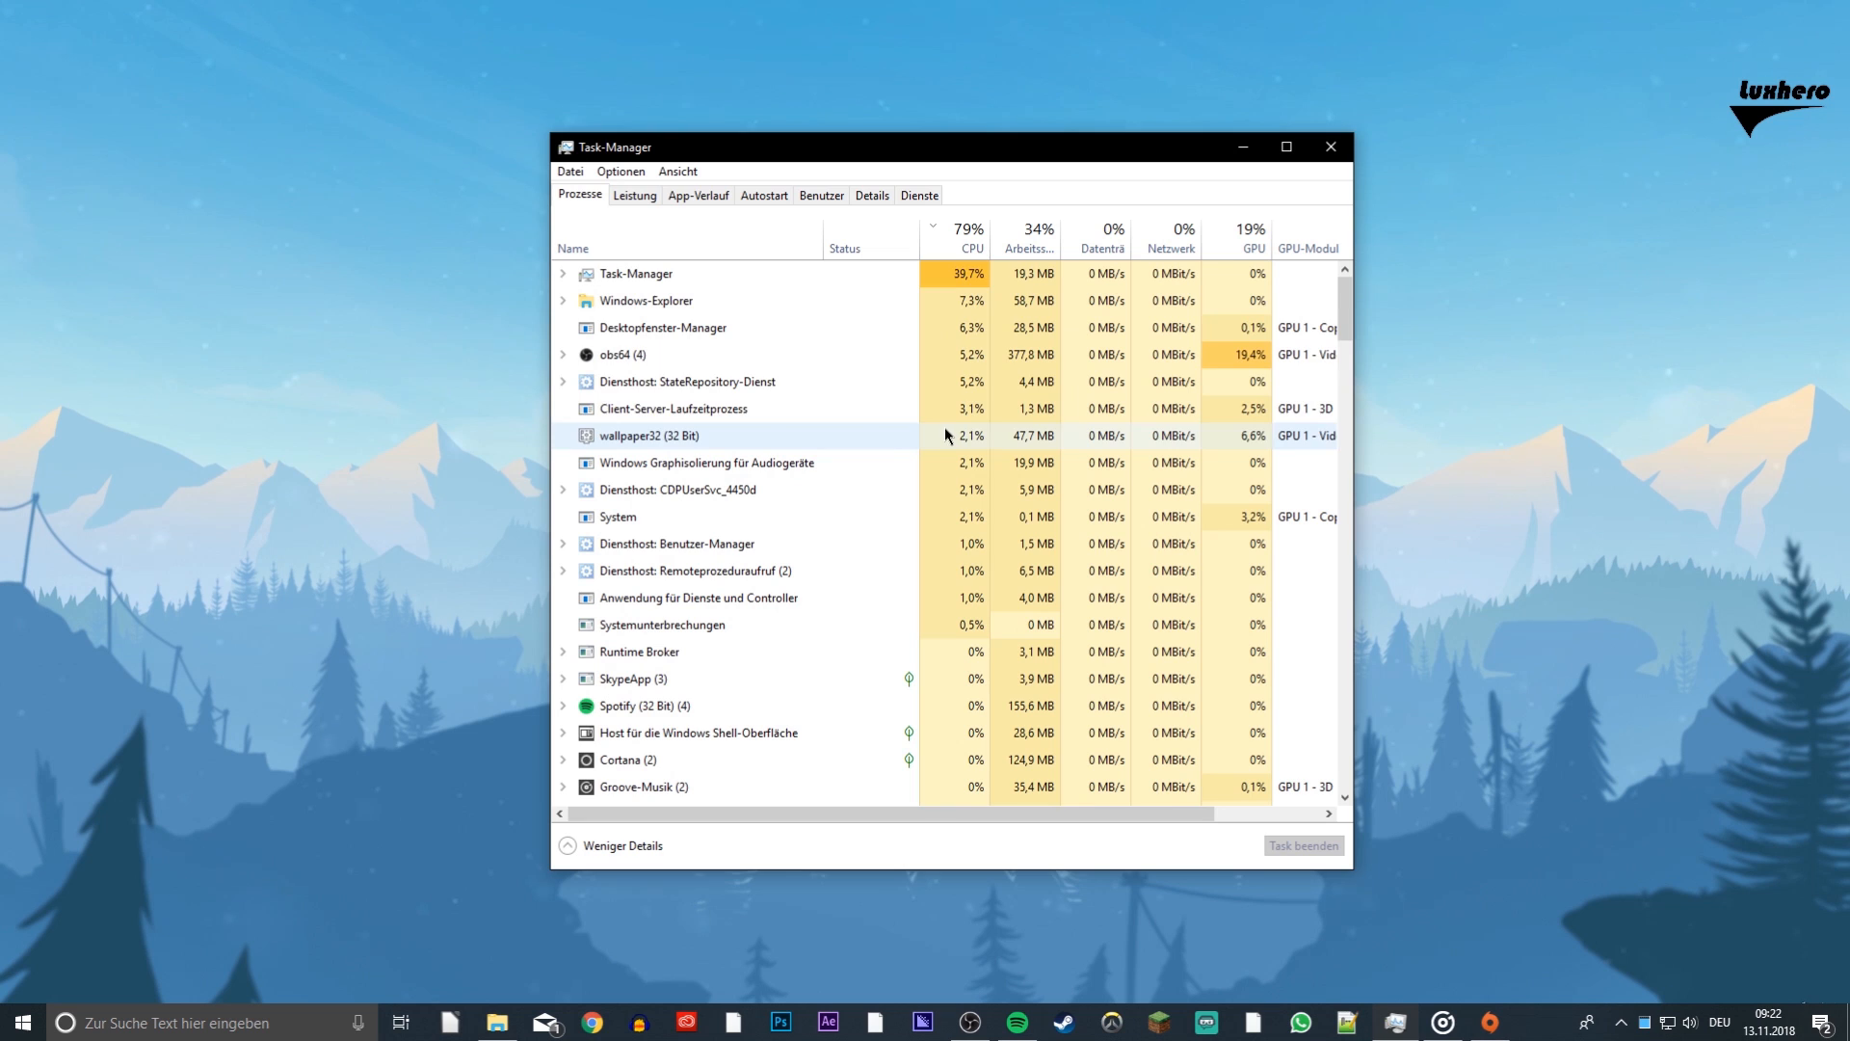
pyautogui.click(634, 194)
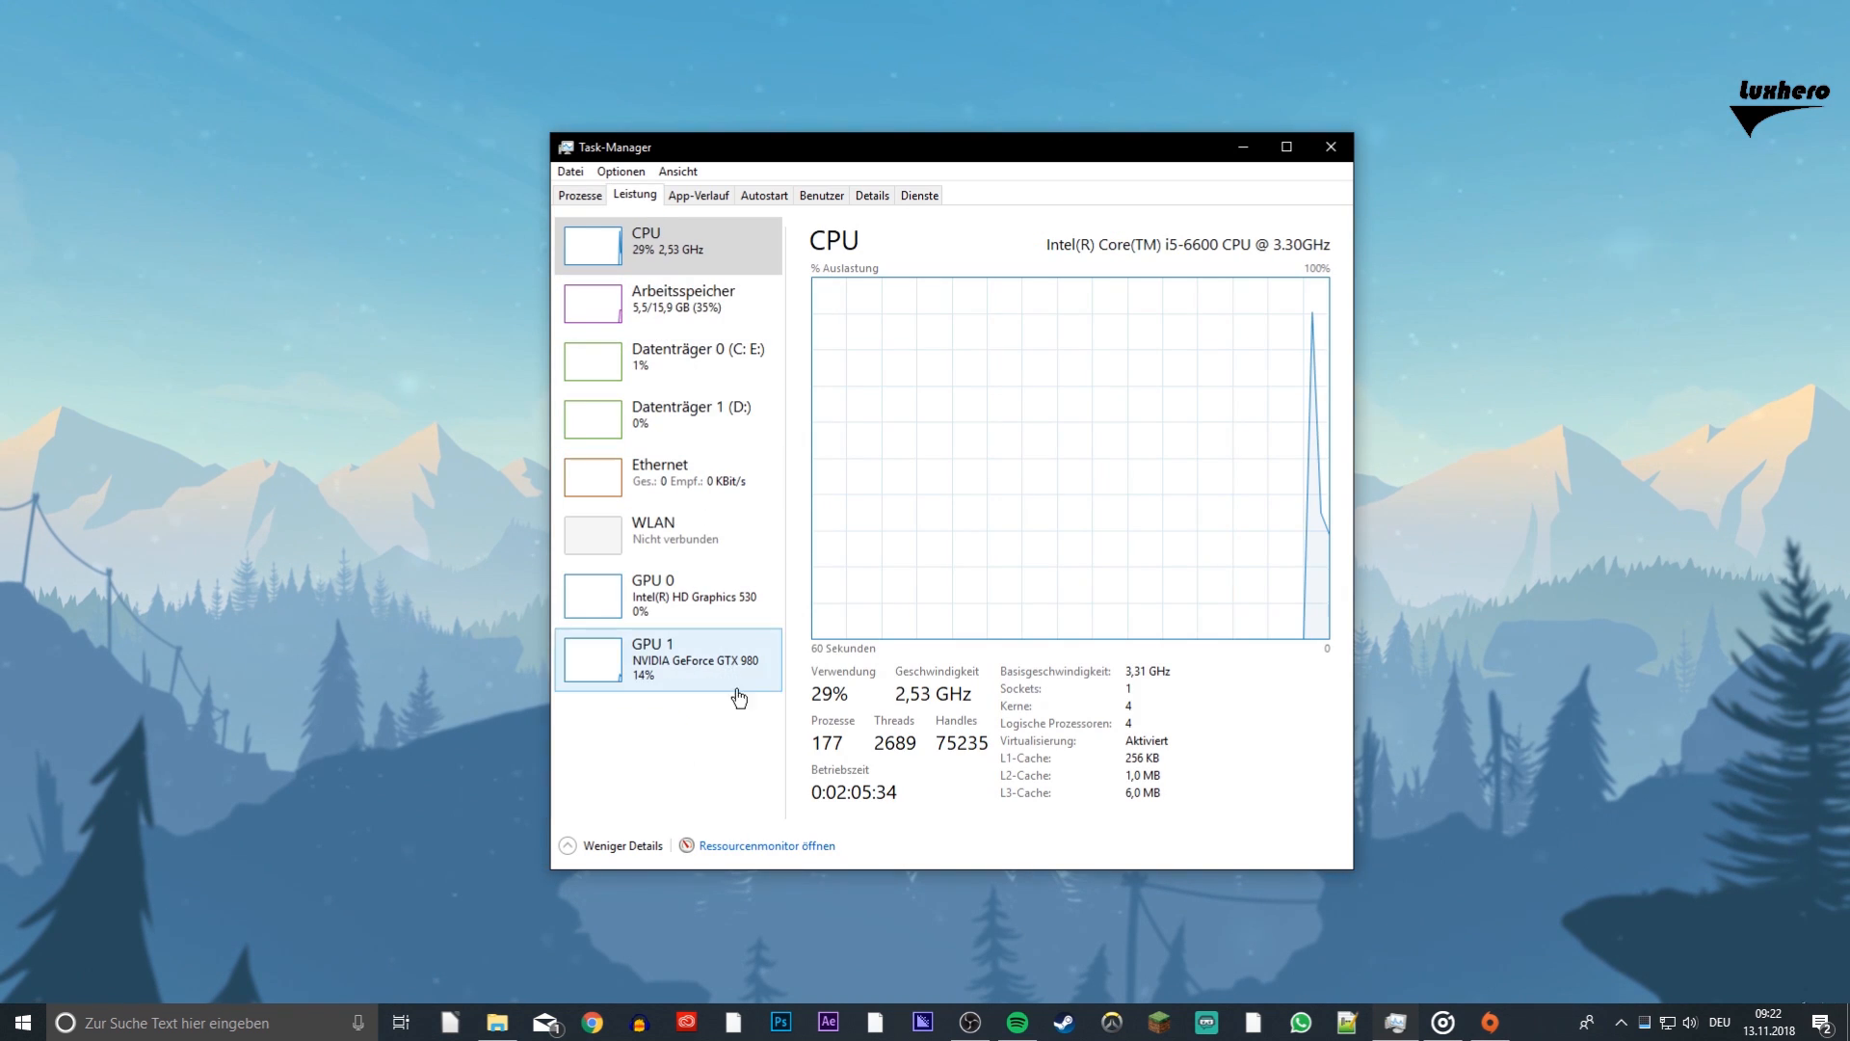
pyautogui.click(765, 844)
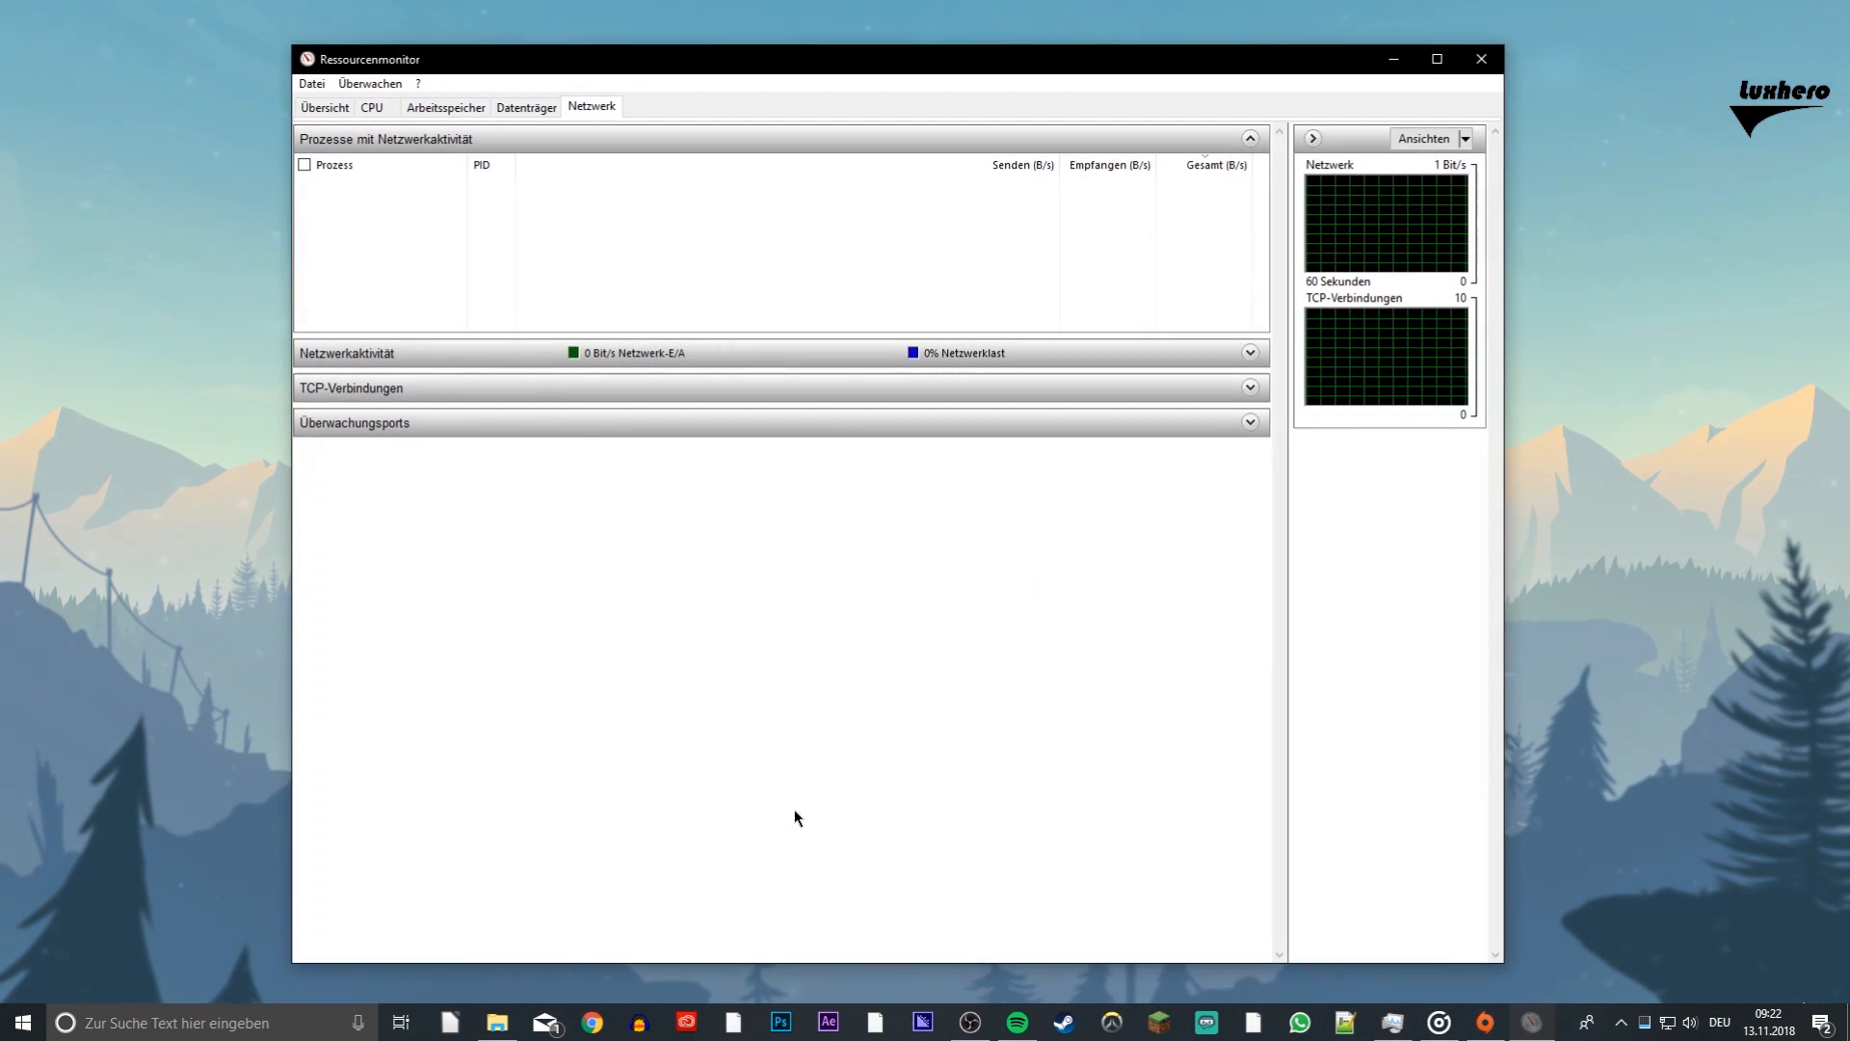
# Review the Netzwerk list of processes with network activity (obs64, Steam), then switch to Command Prompt.
pyautogui.click(590, 106)
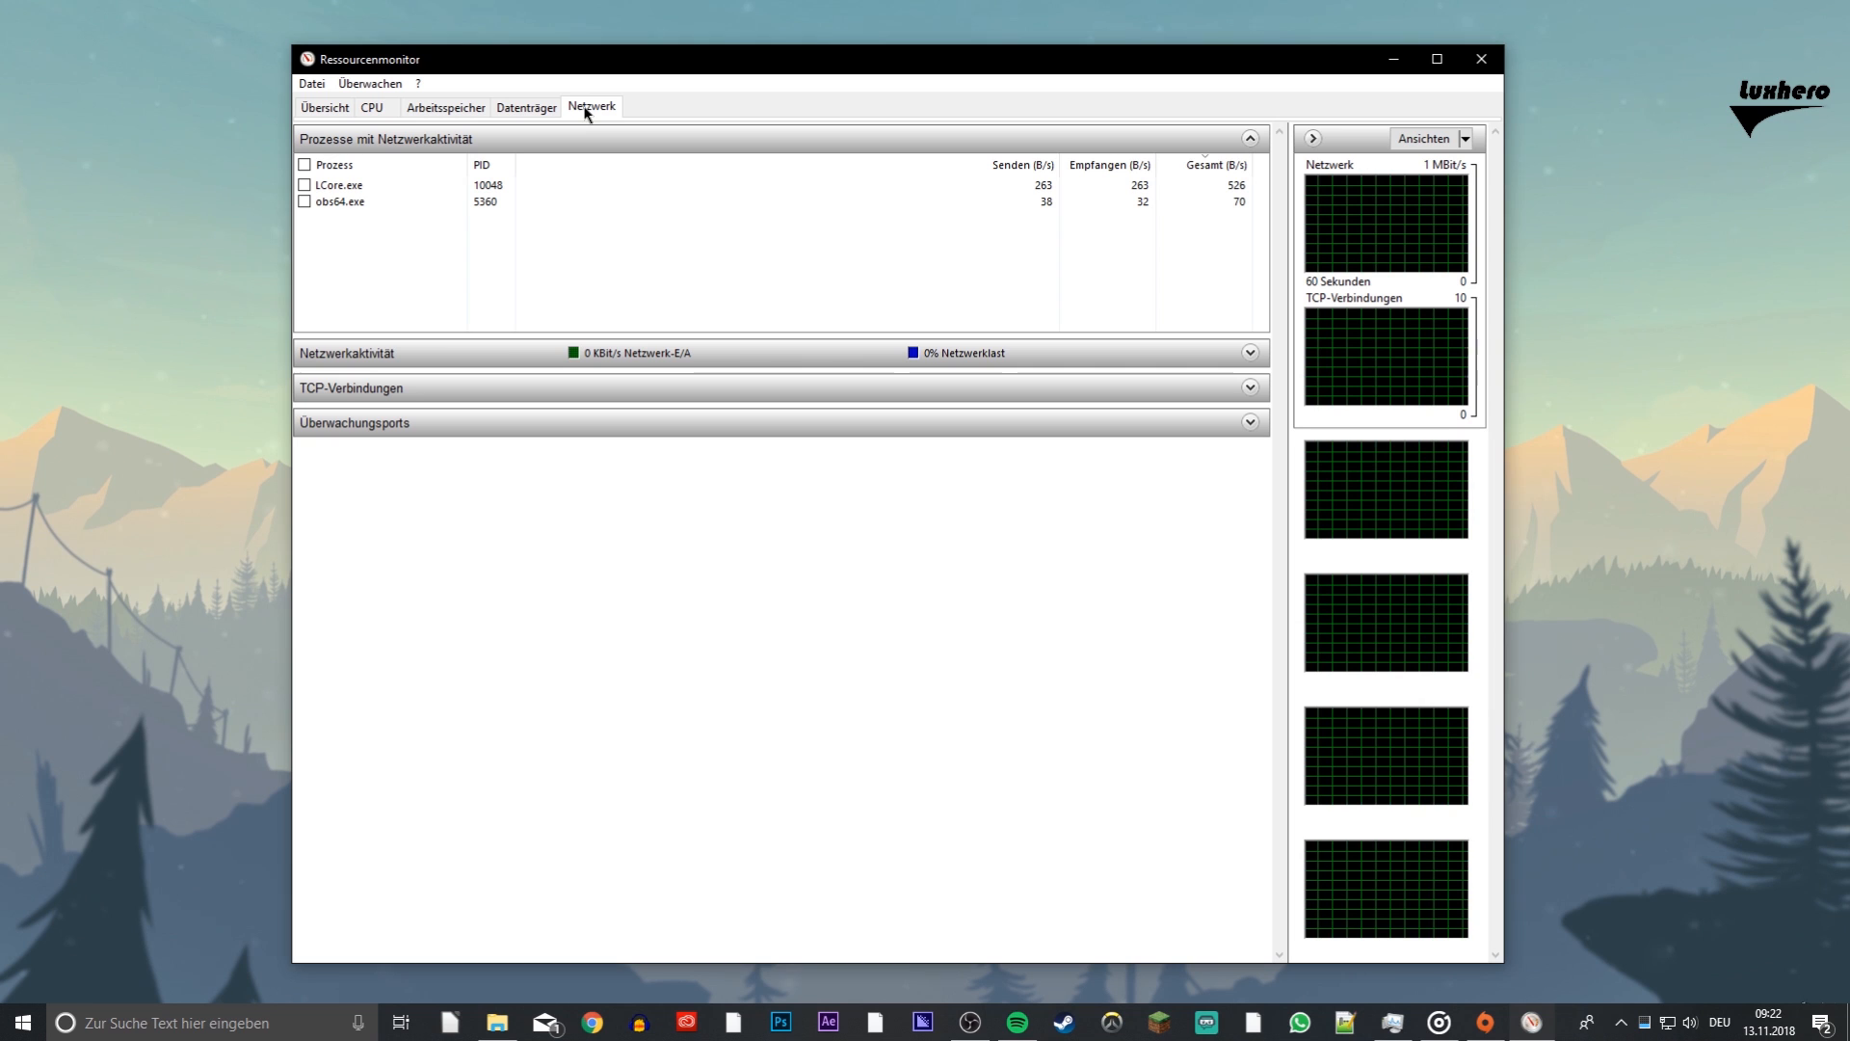
pyautogui.moveTo(545, 143)
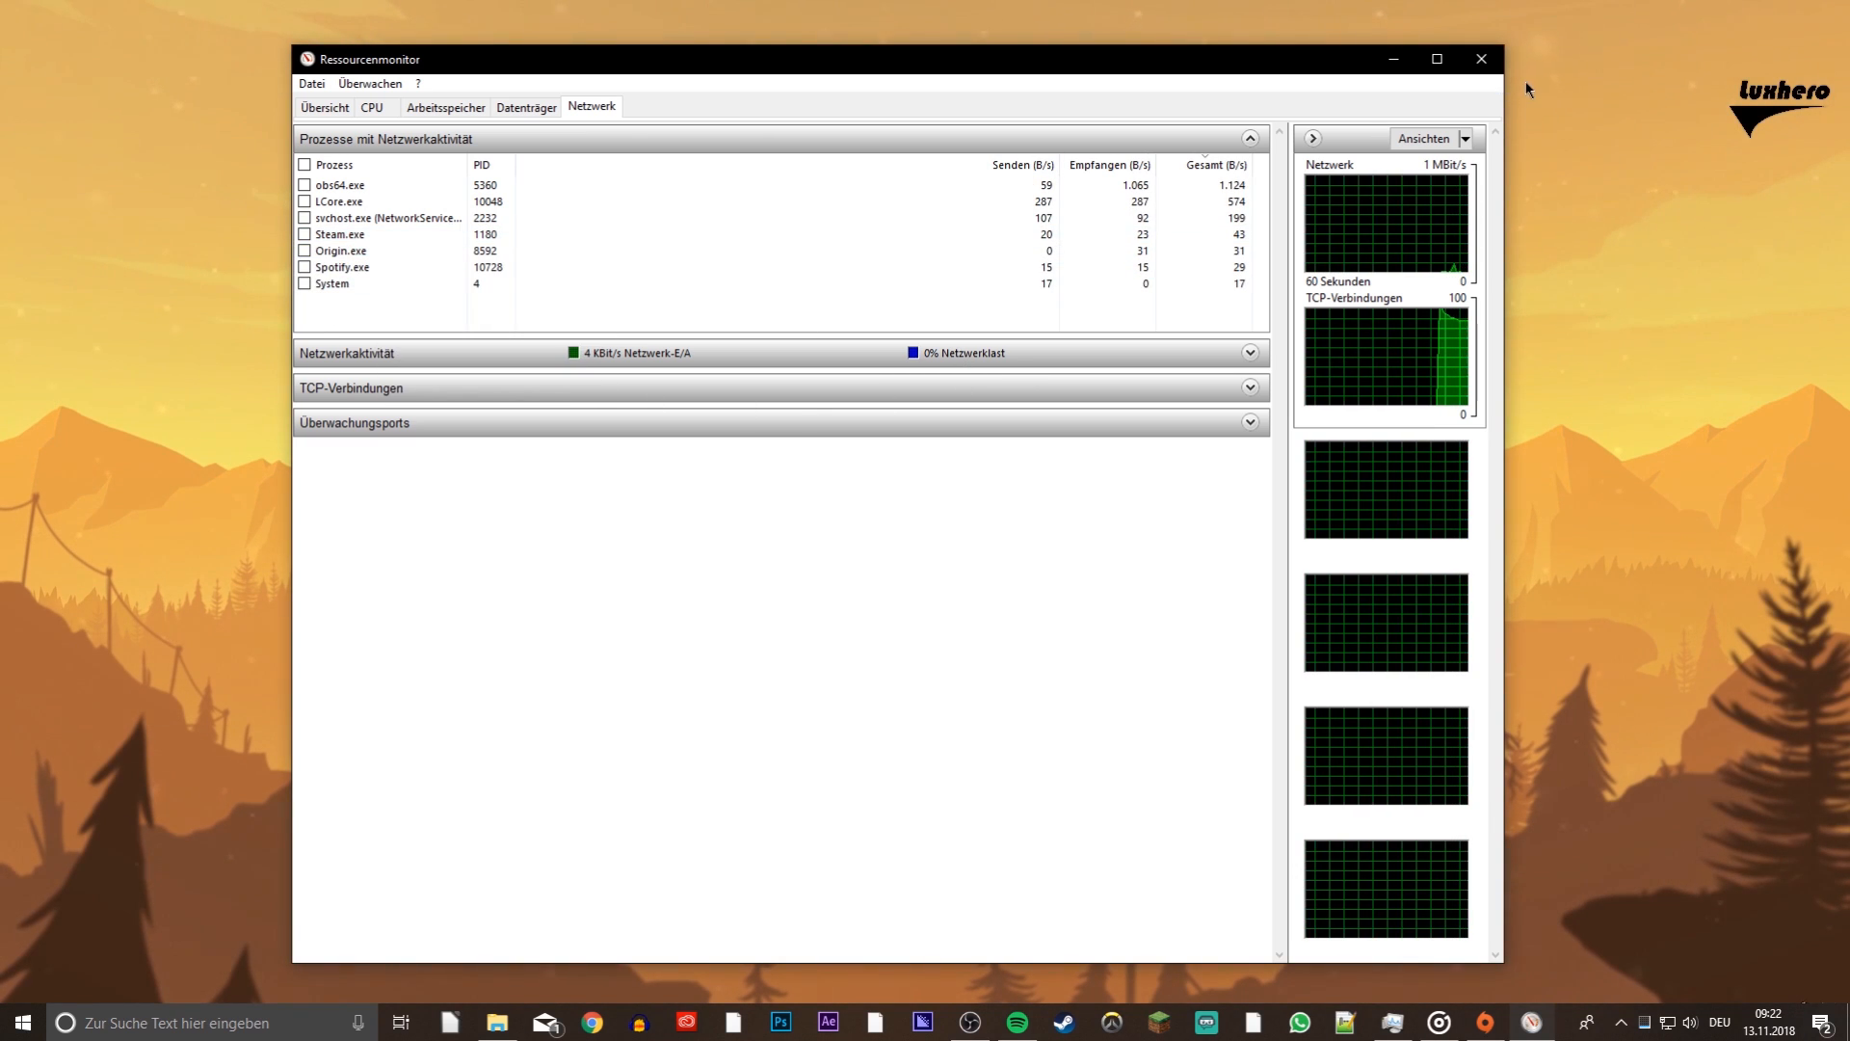
pyautogui.click(1479, 59)
pyautogui.write('pi')
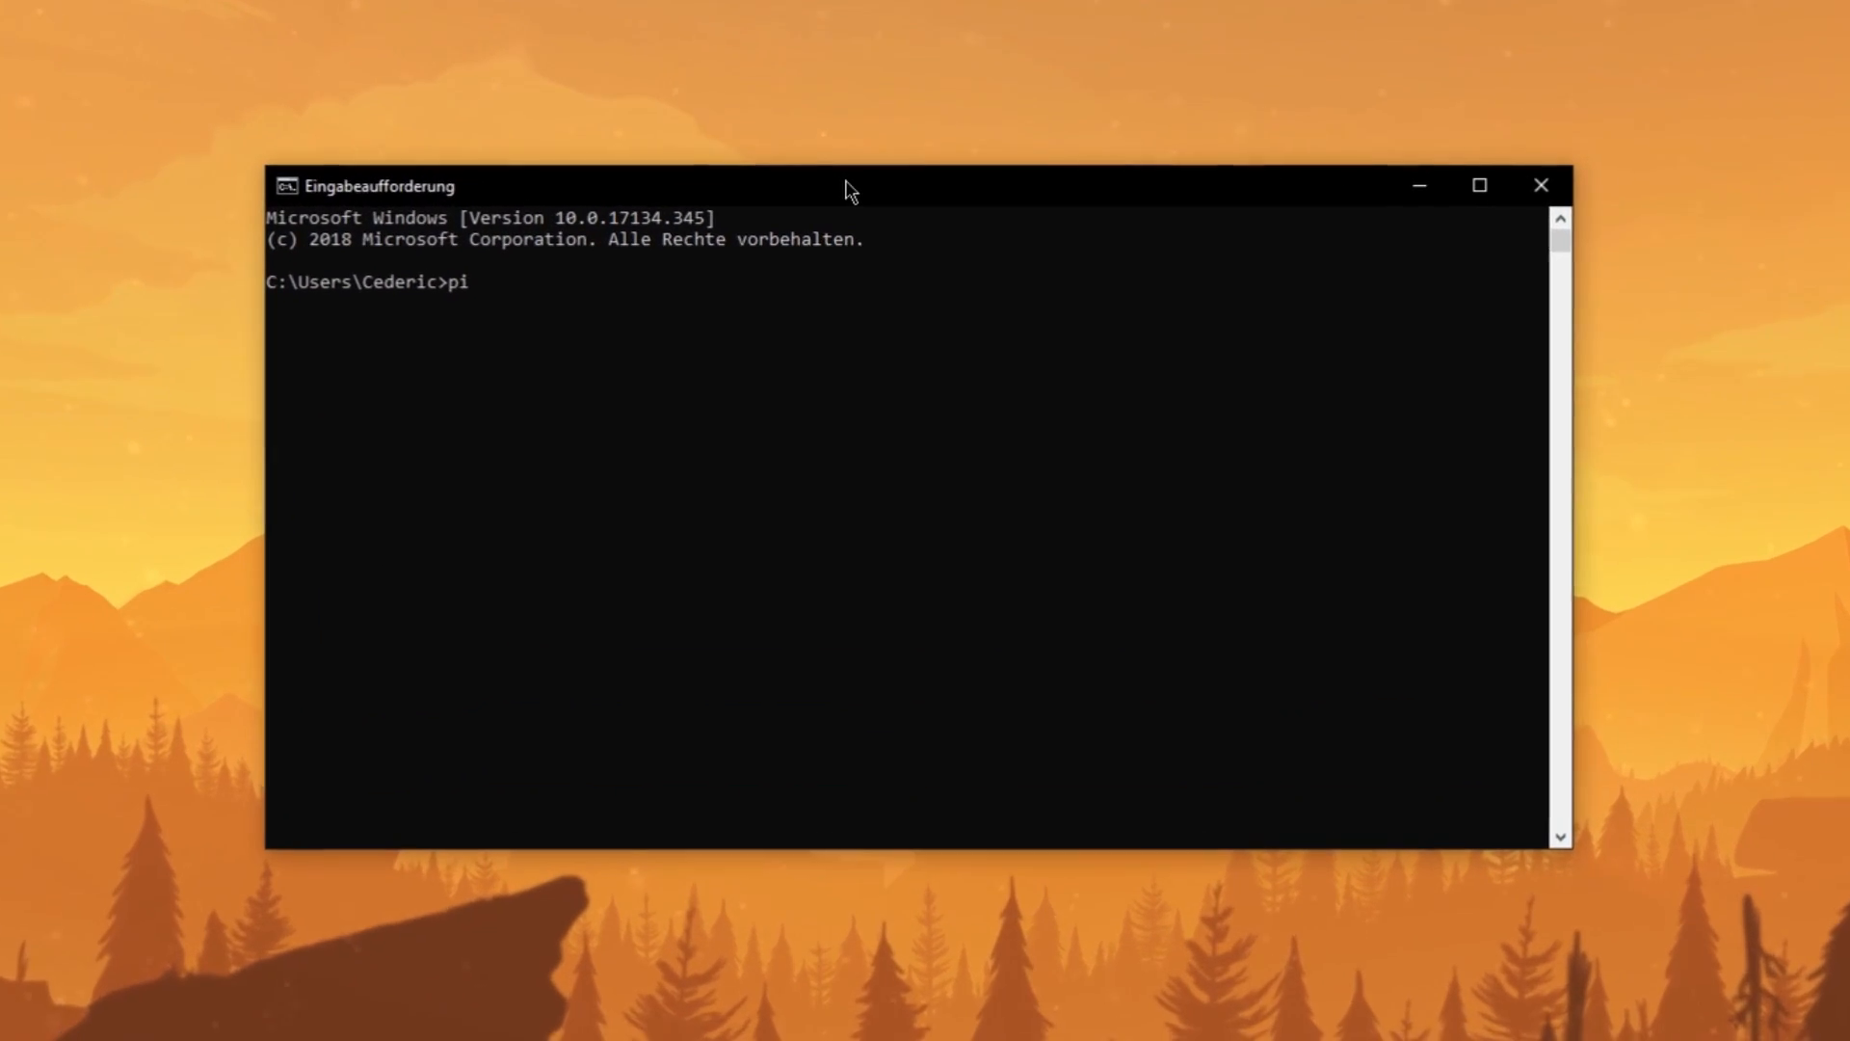
# Run 'ping google.com' for four replies with 0% loss, then begin typing 'ipconfig /flus'.
pyautogui.write('ng google.com')
pyautogui.press('Return')
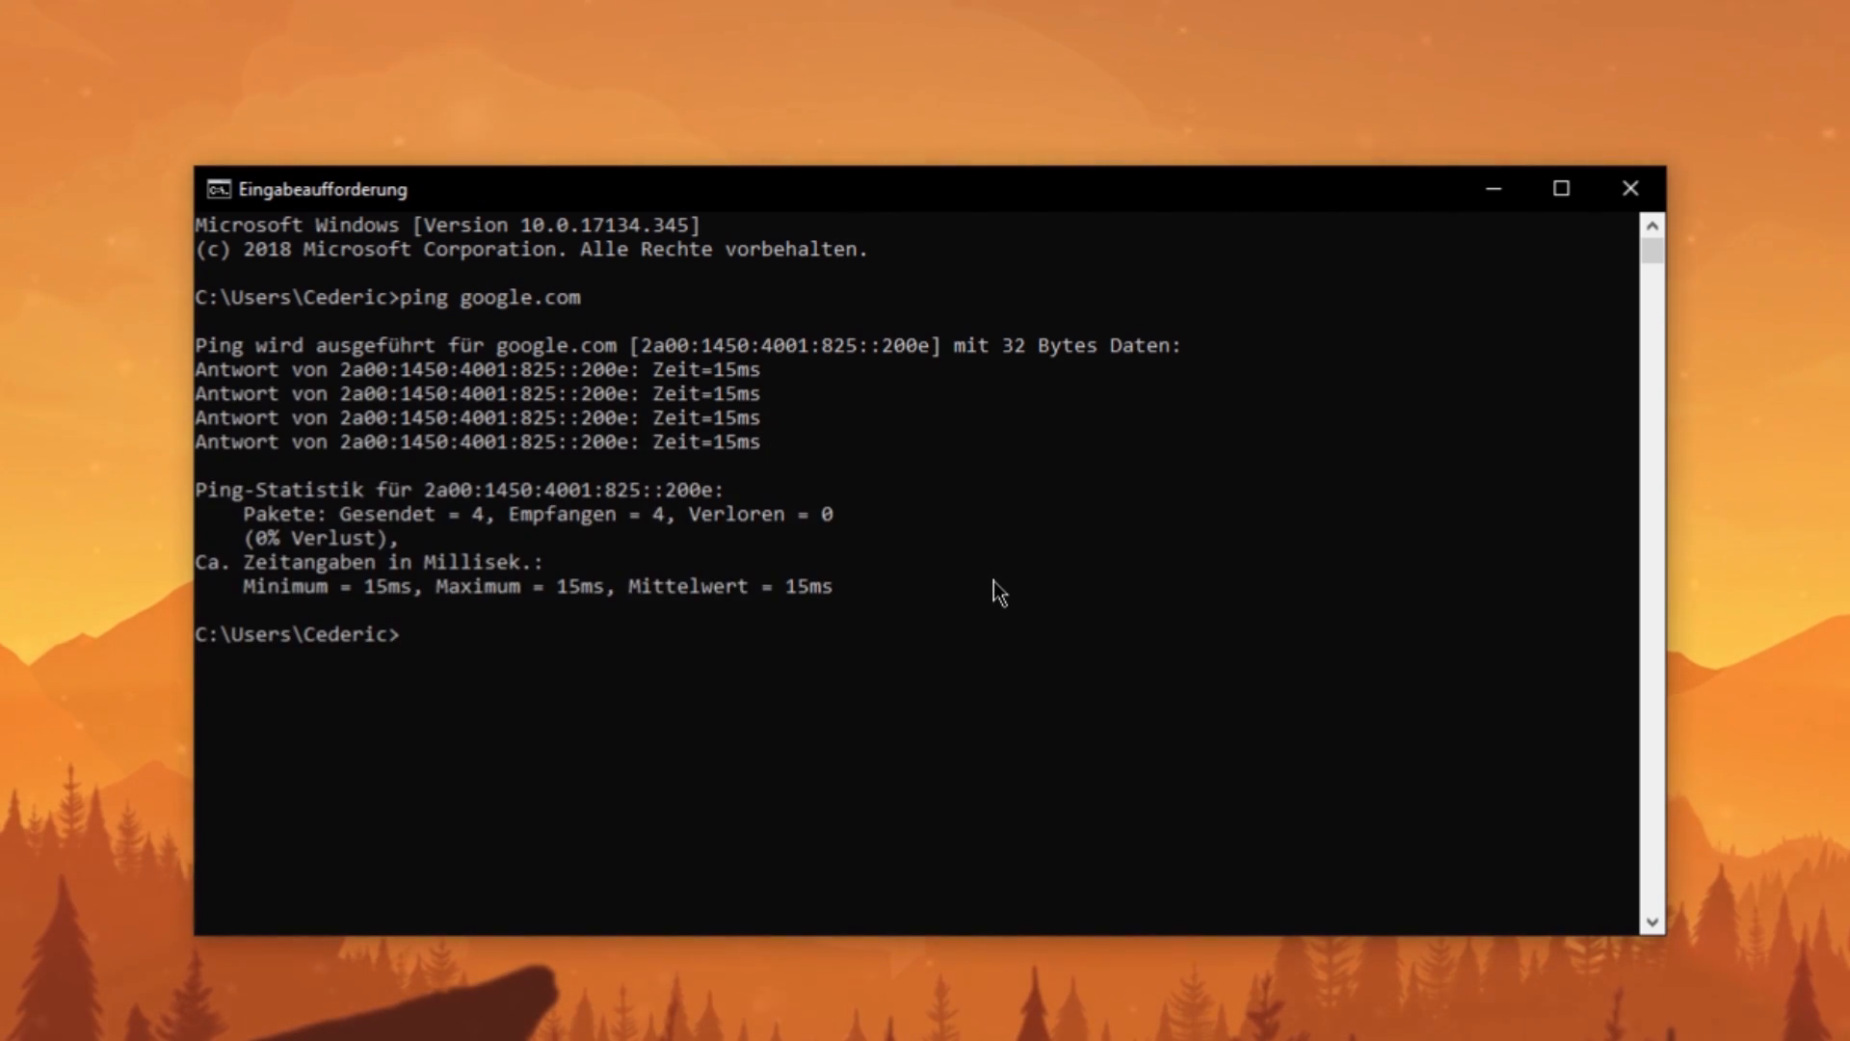
pyautogui.write('ipco')
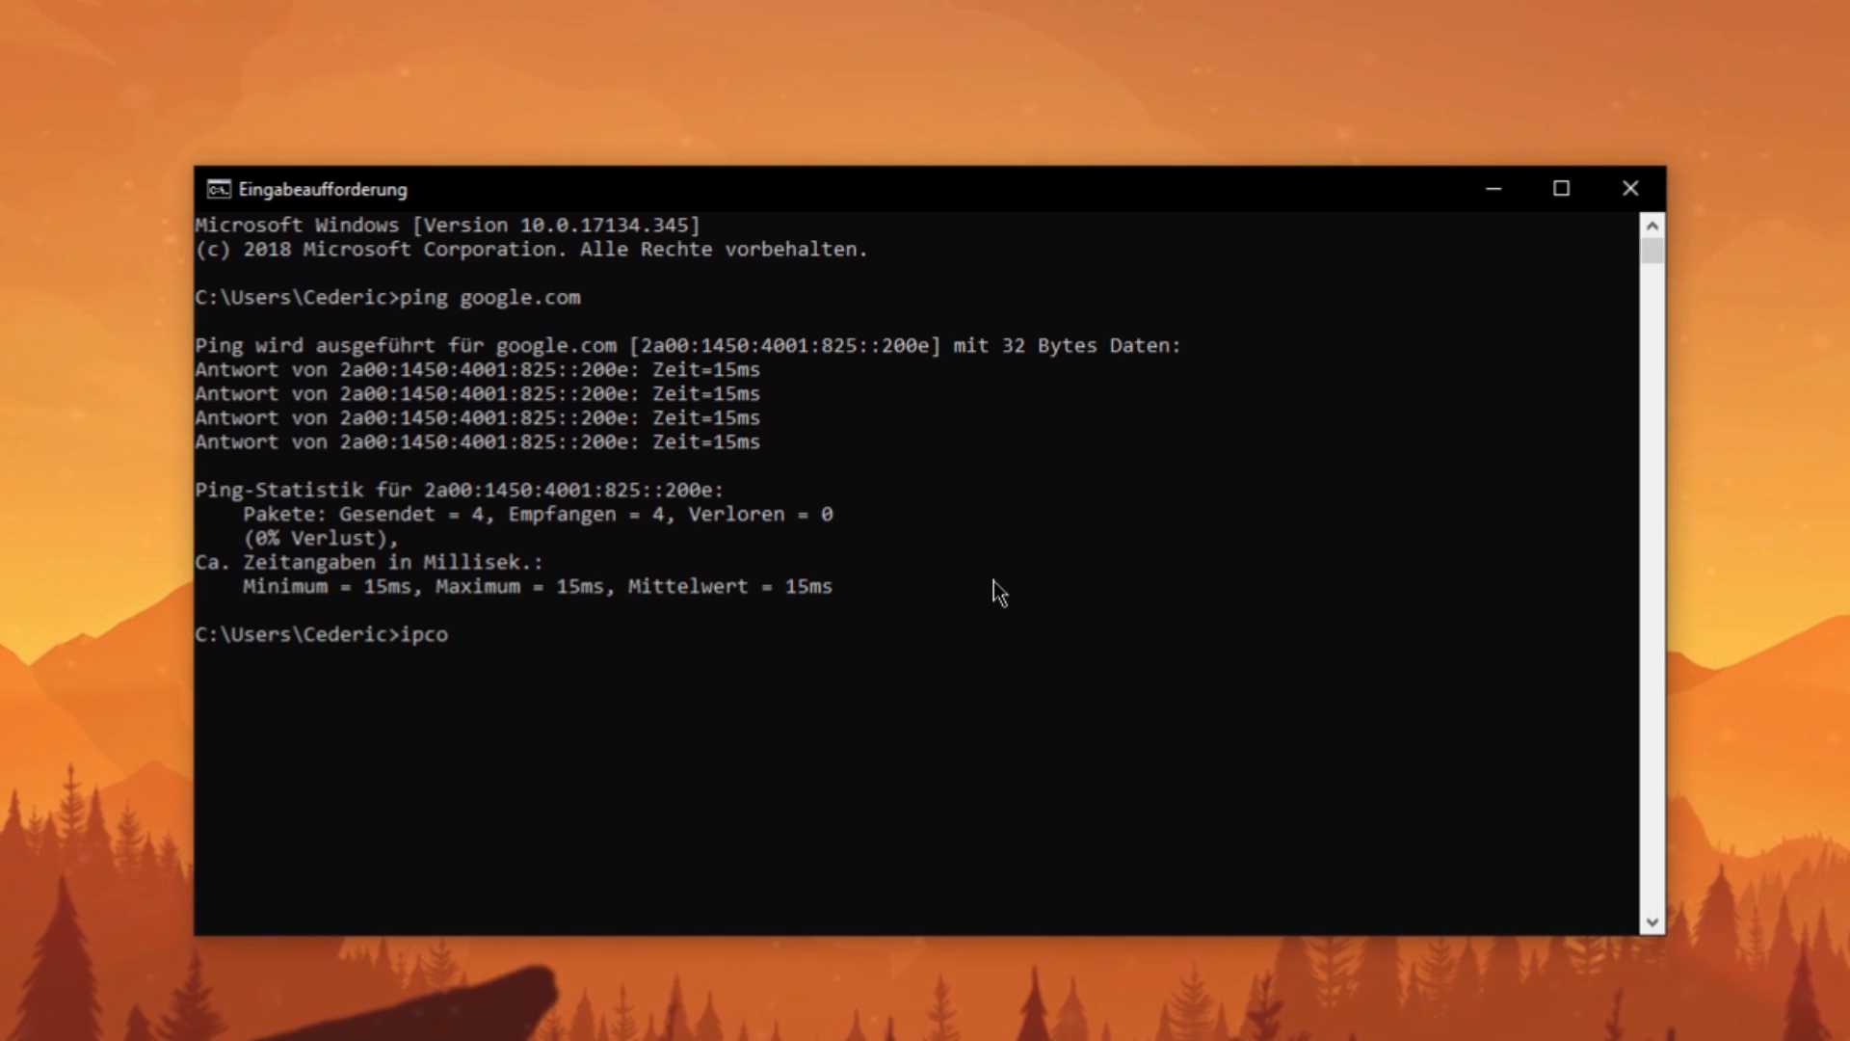
pyautogui.write('nfig /flus')
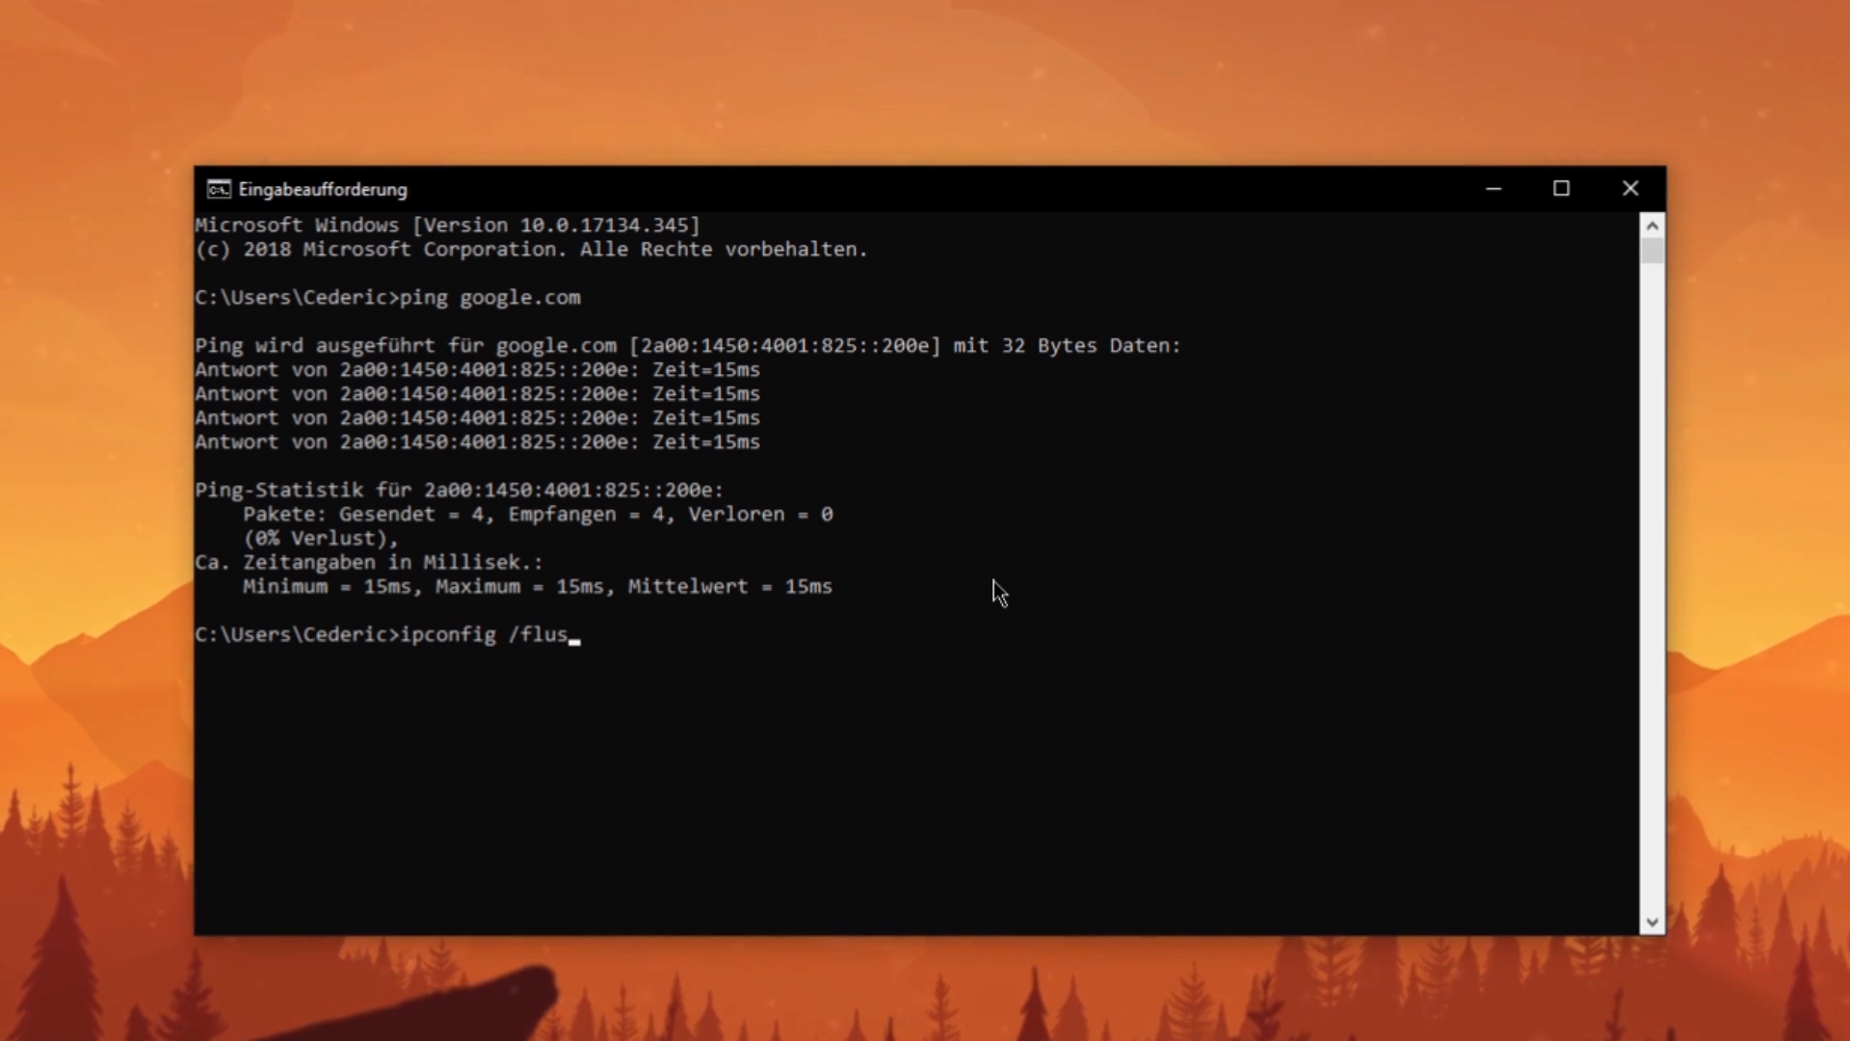
# Complete and run 'ipconfig /flushdns' to flush the DNS resolver cache, then type 'exit'.
pyautogui.write('hdns')
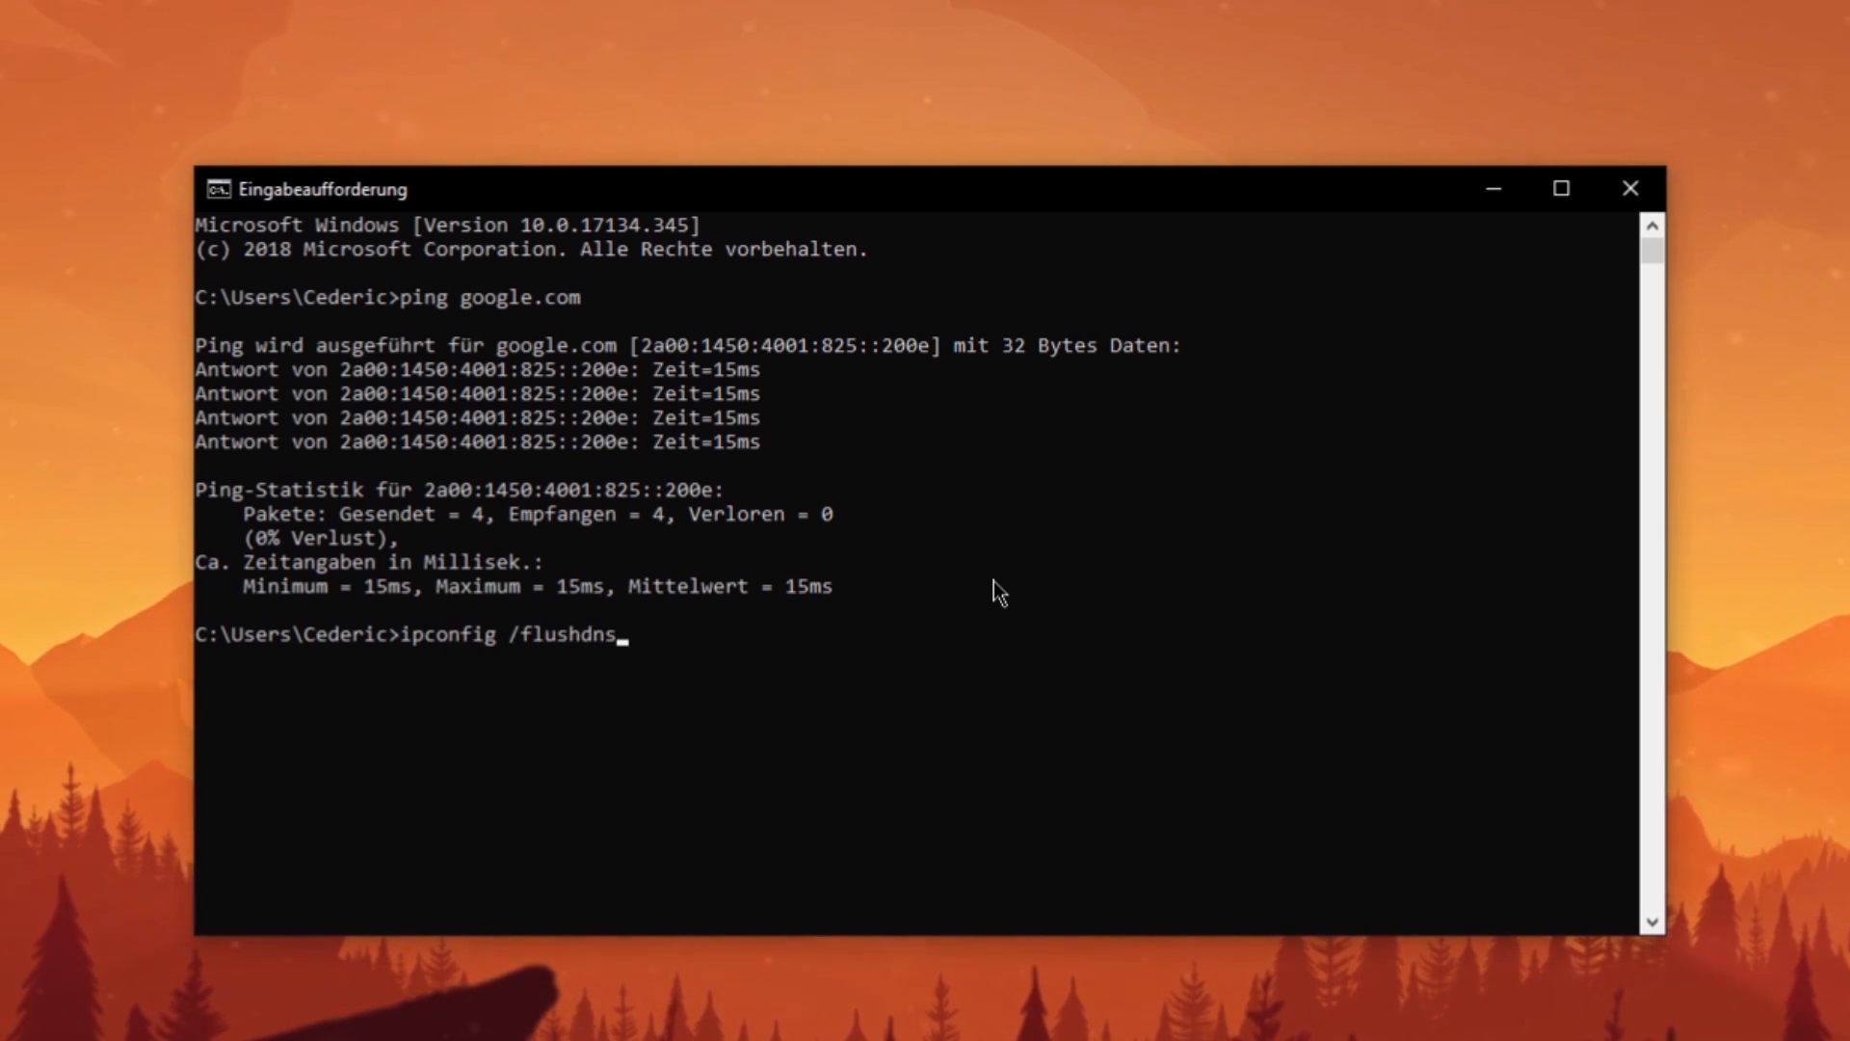
pyautogui.press('Return')
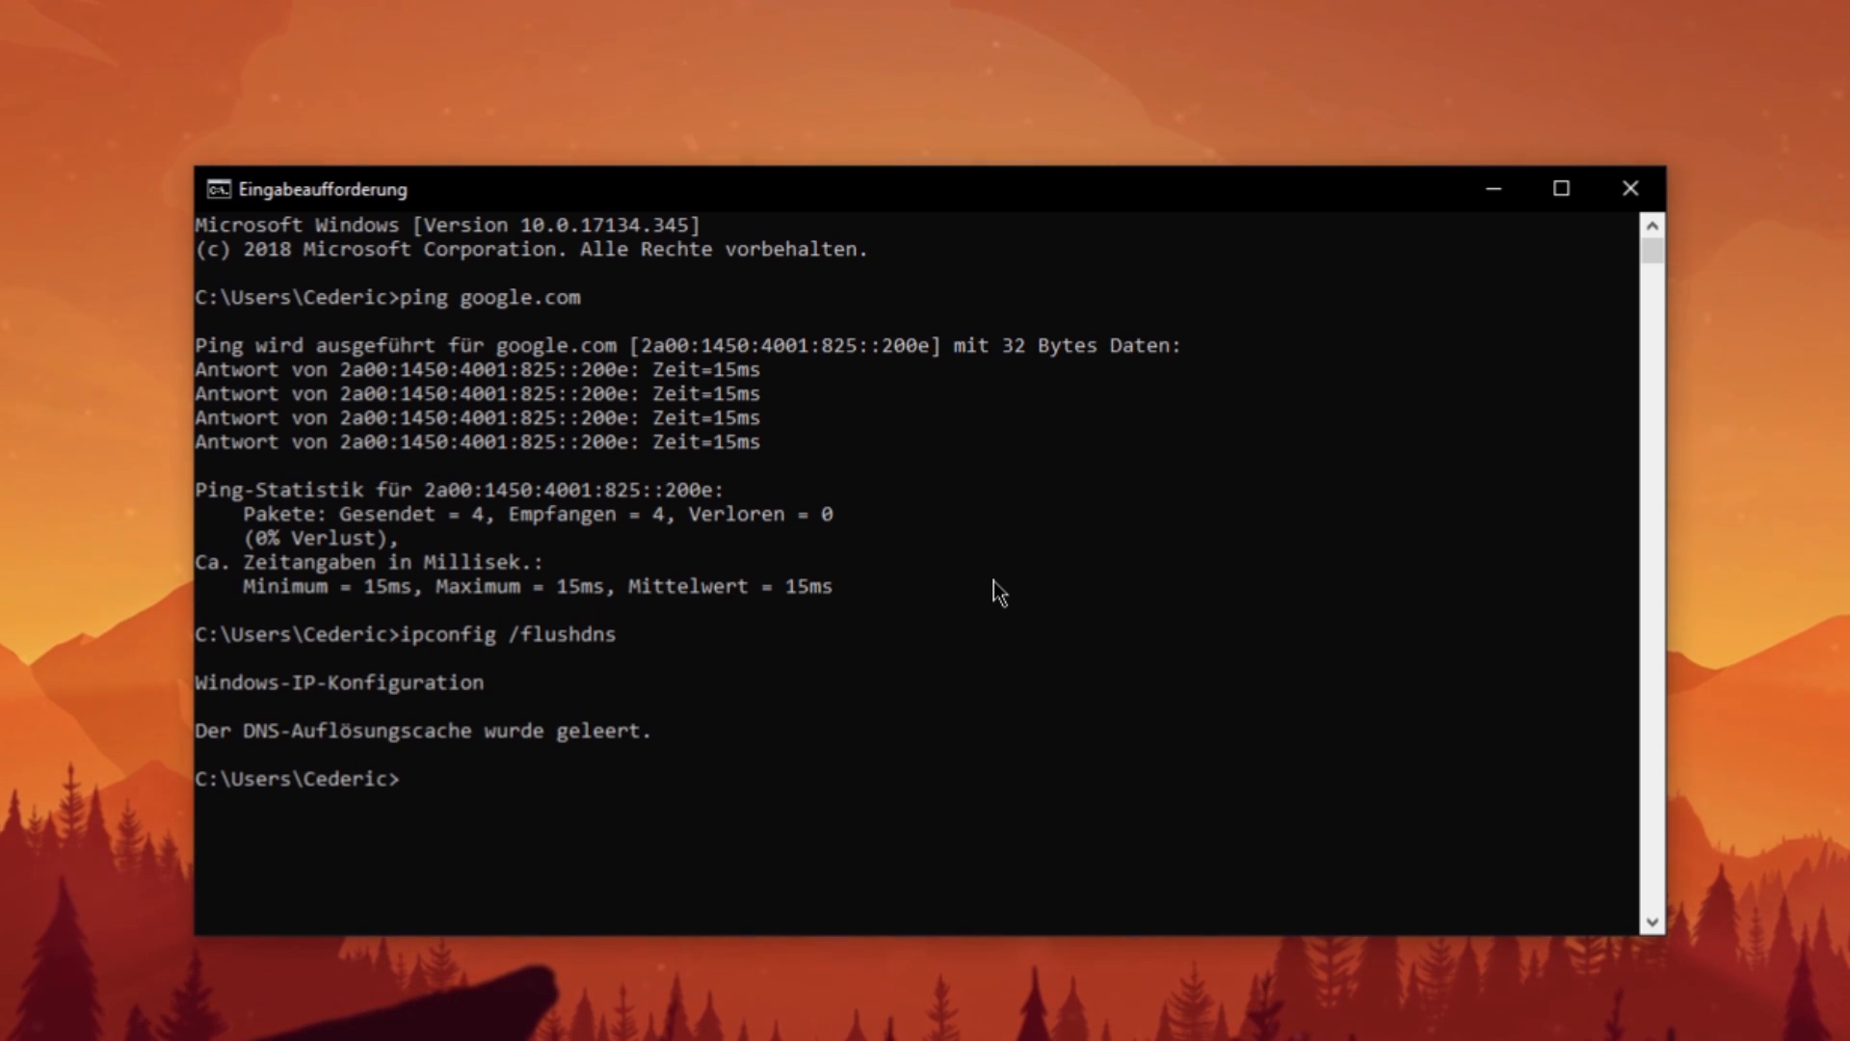
pyautogui.write('exit')
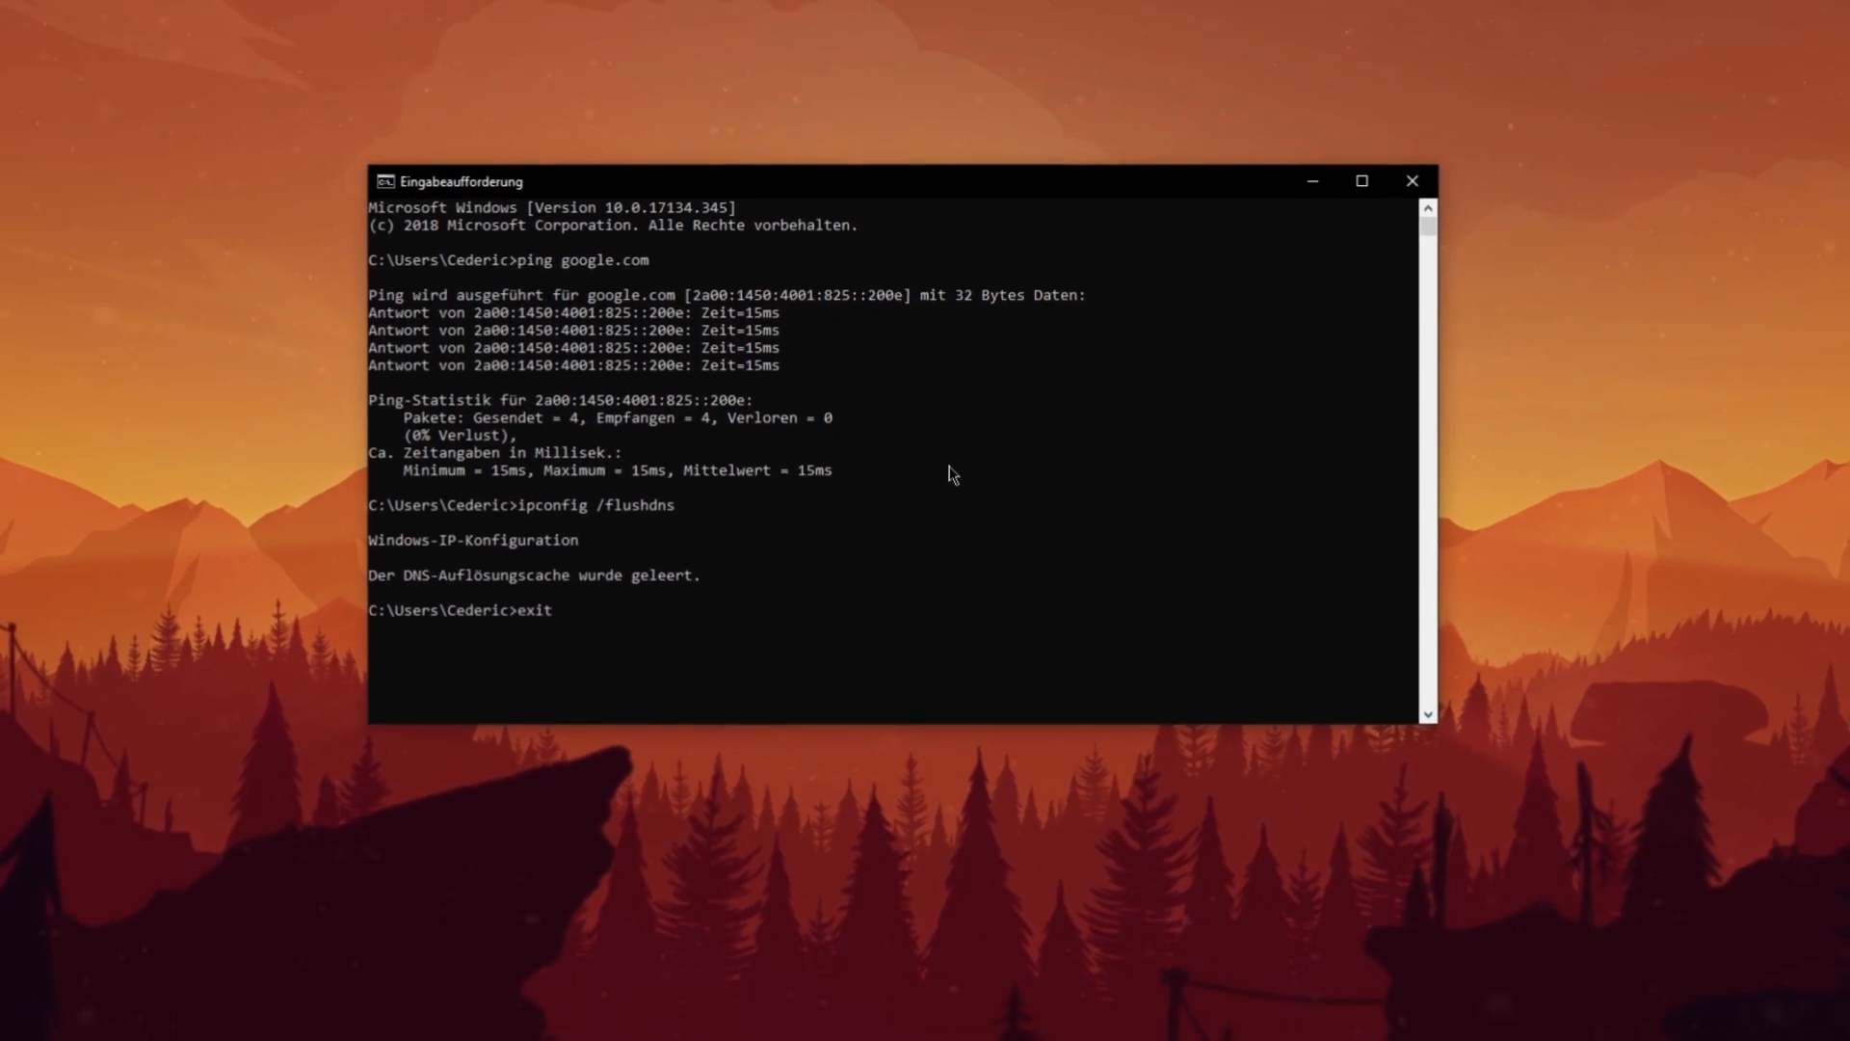